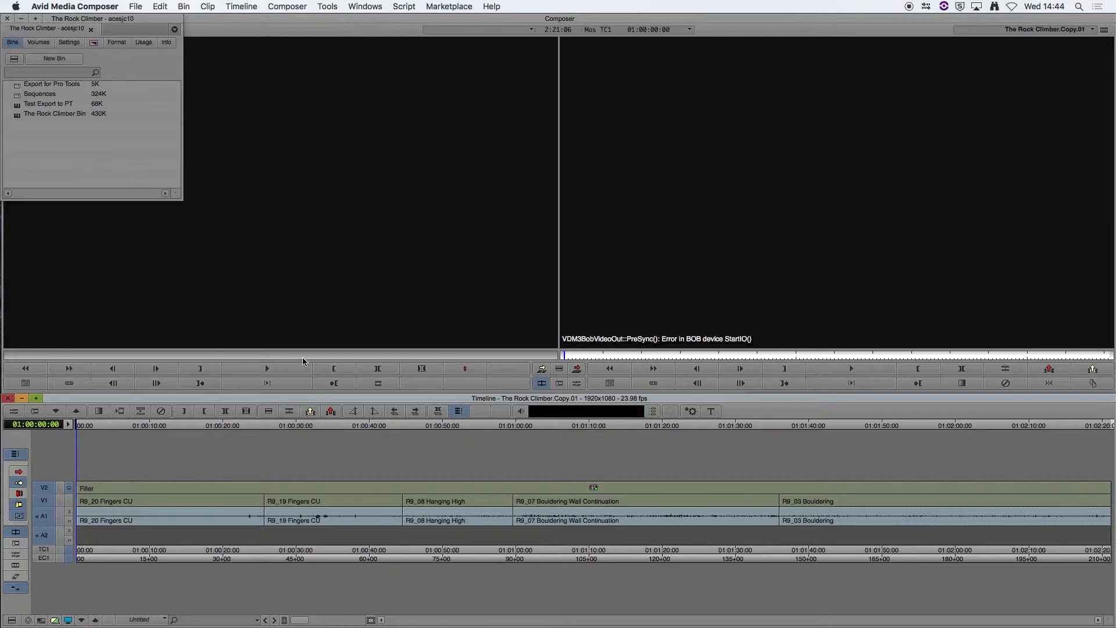
mouse_move(304, 390)
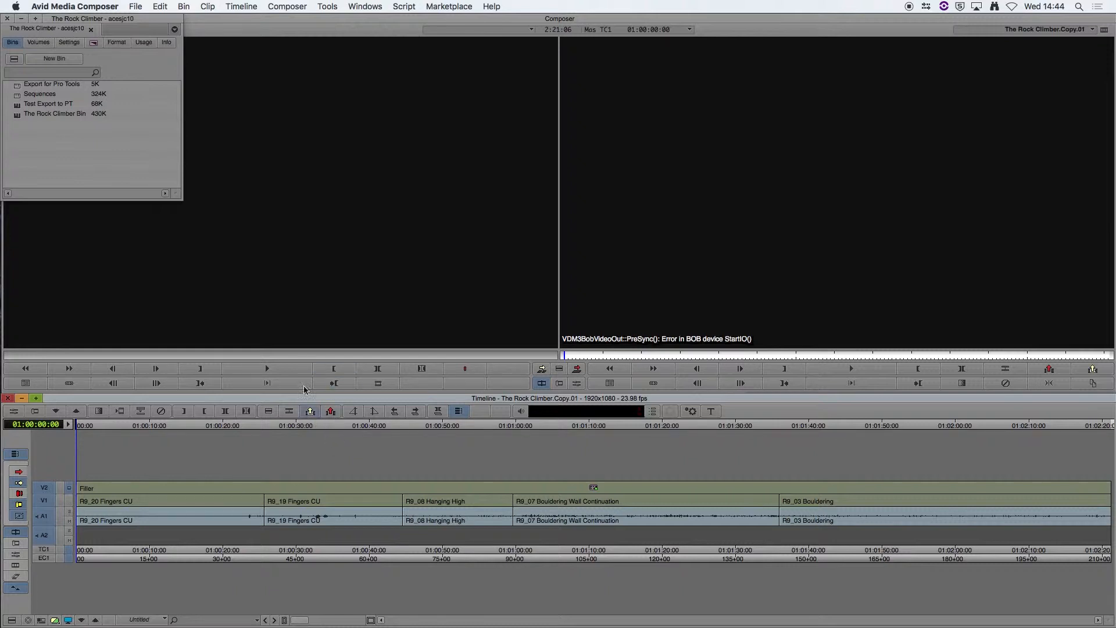
- Show the File menu's Output submenu with Export to File
click(134, 7)
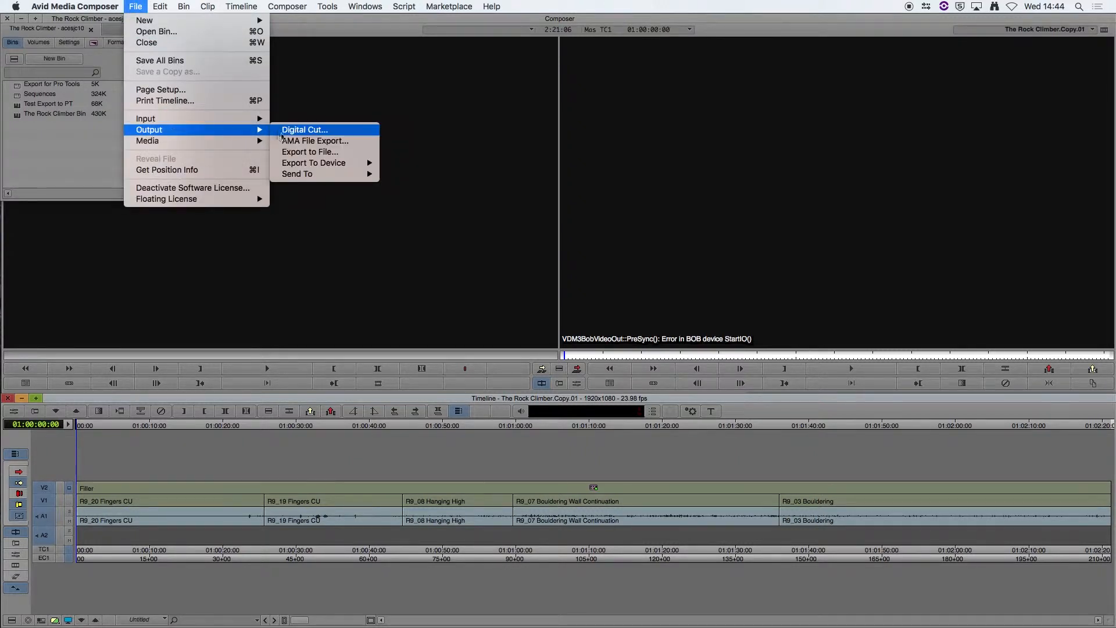
mouse_move(310, 152)
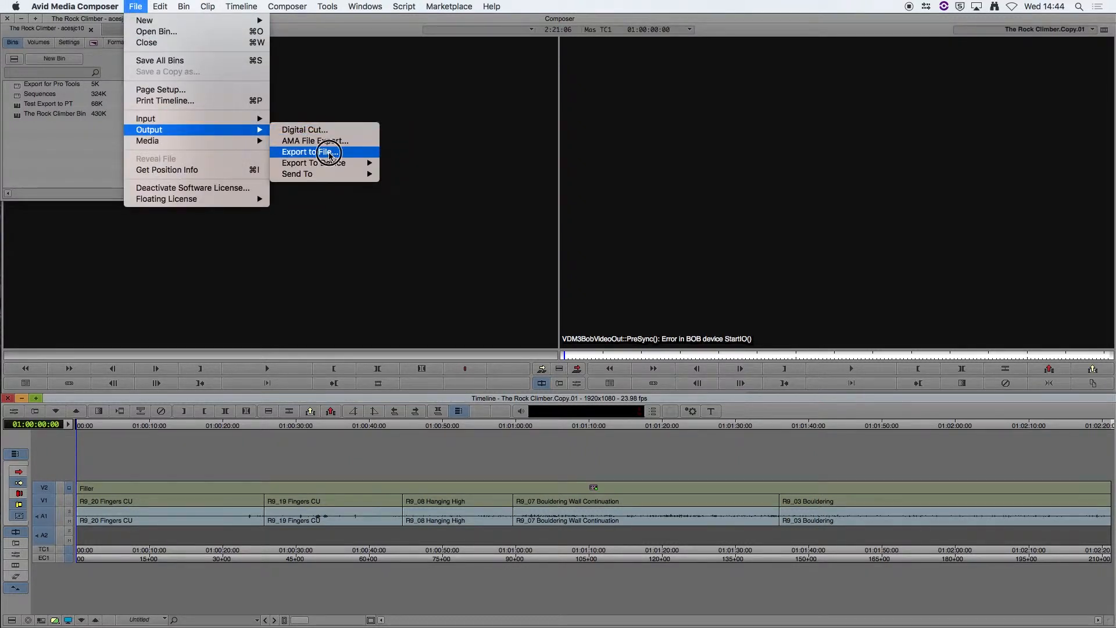
- Export the sequence as a custom QuickTime Movie with video and audio, then go to Format Options
click(309, 151)
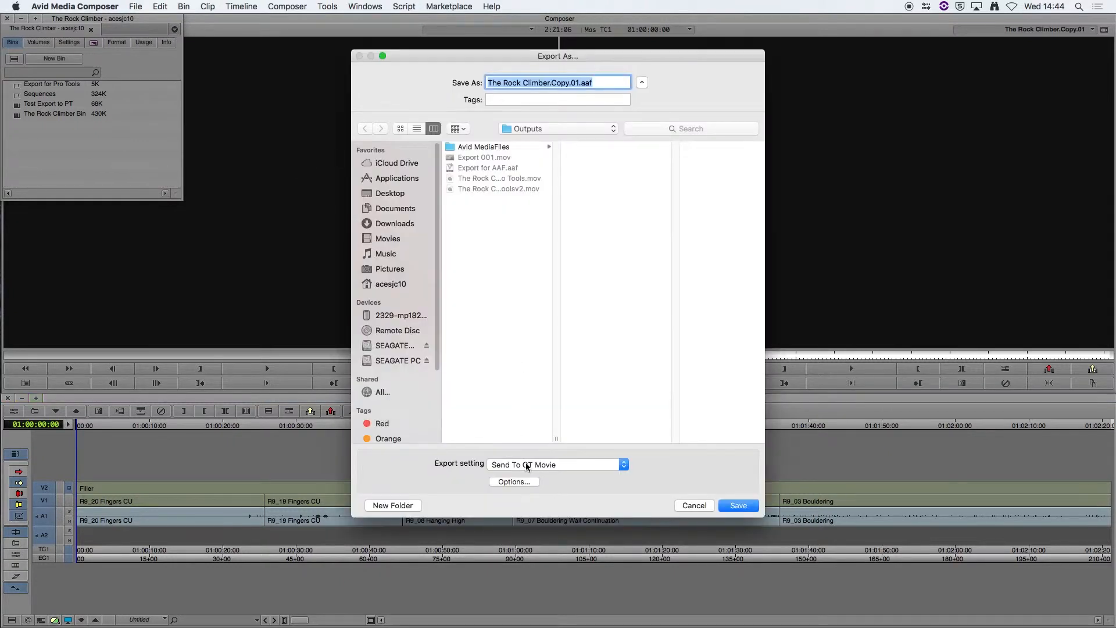
click(514, 482)
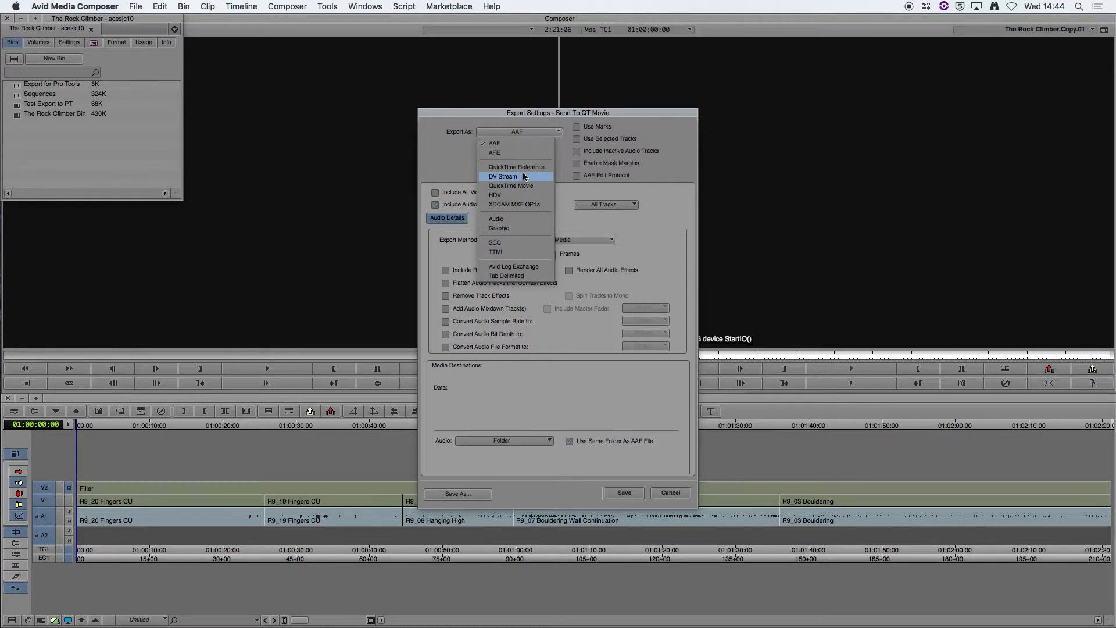
click(494, 143)
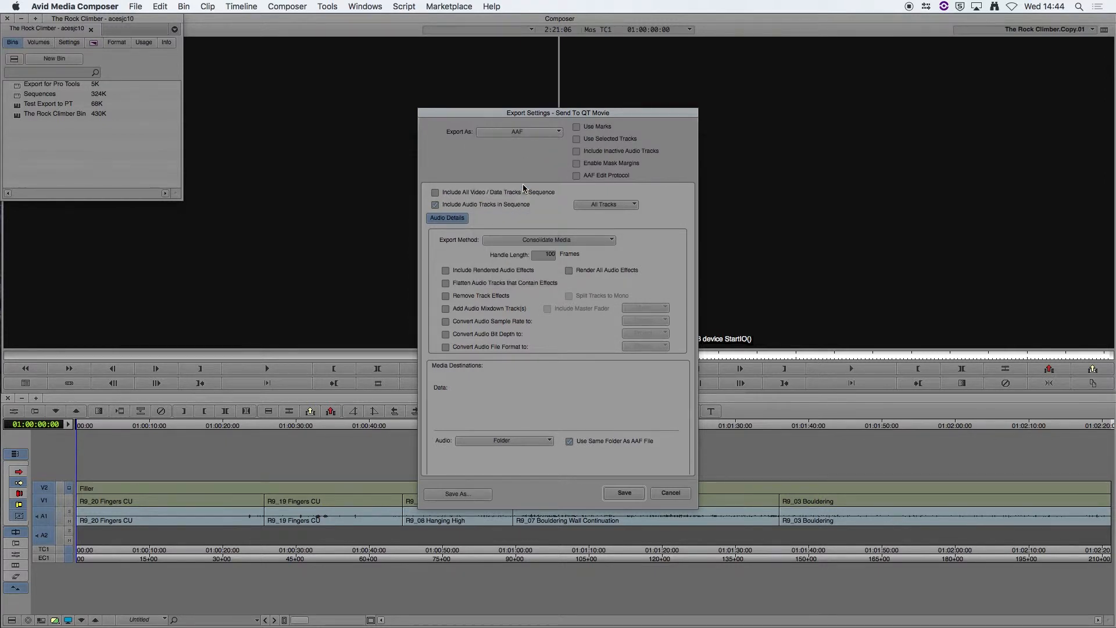
click(519, 130)
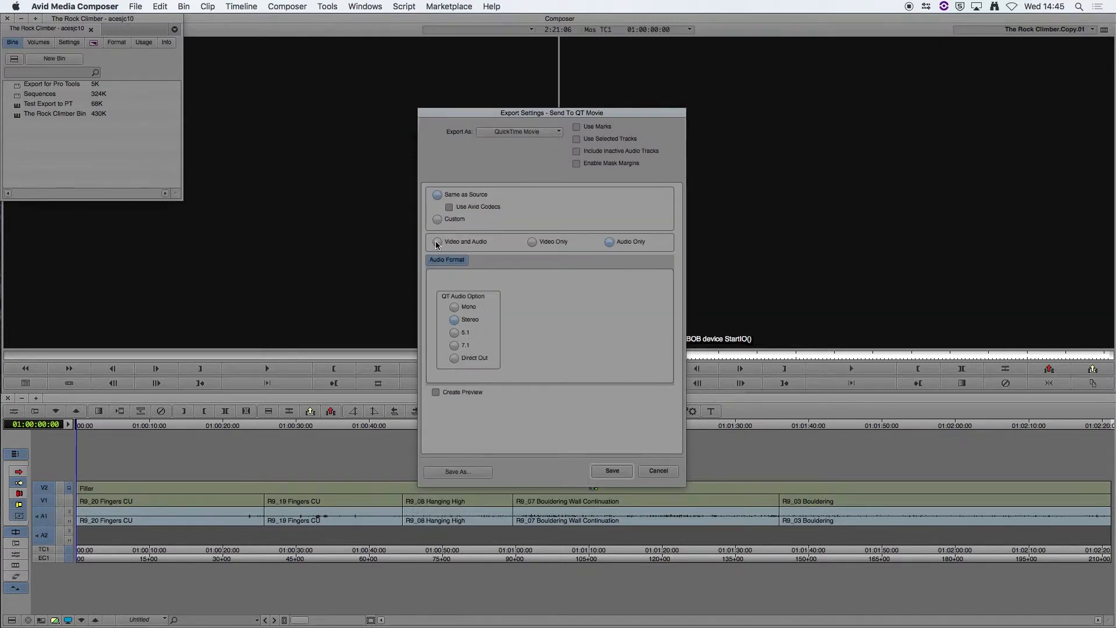
click(437, 241)
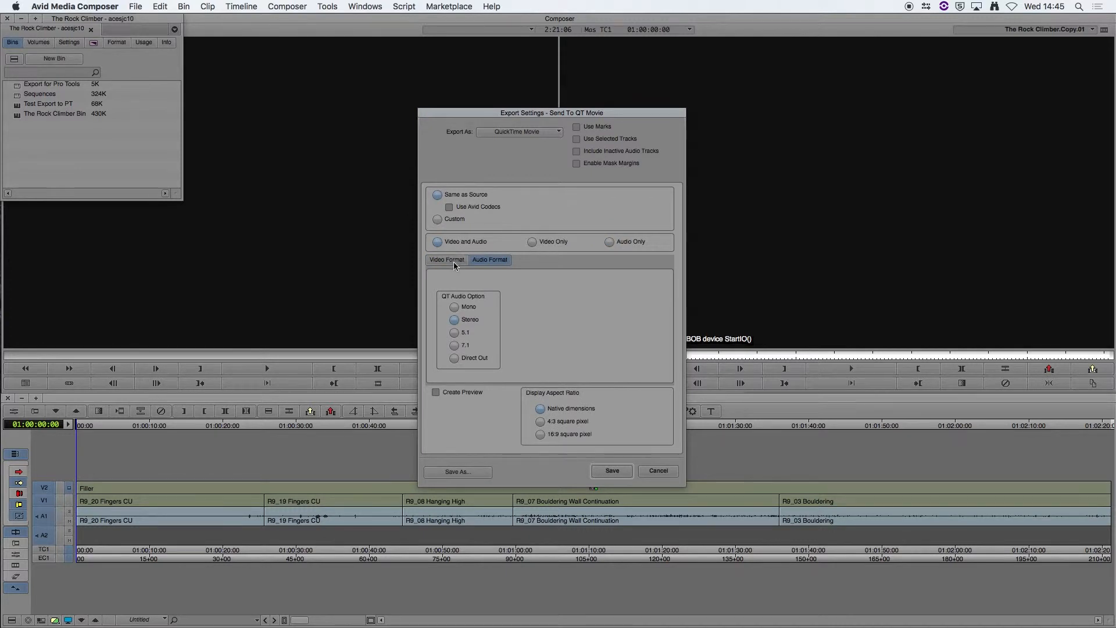
click(437, 219)
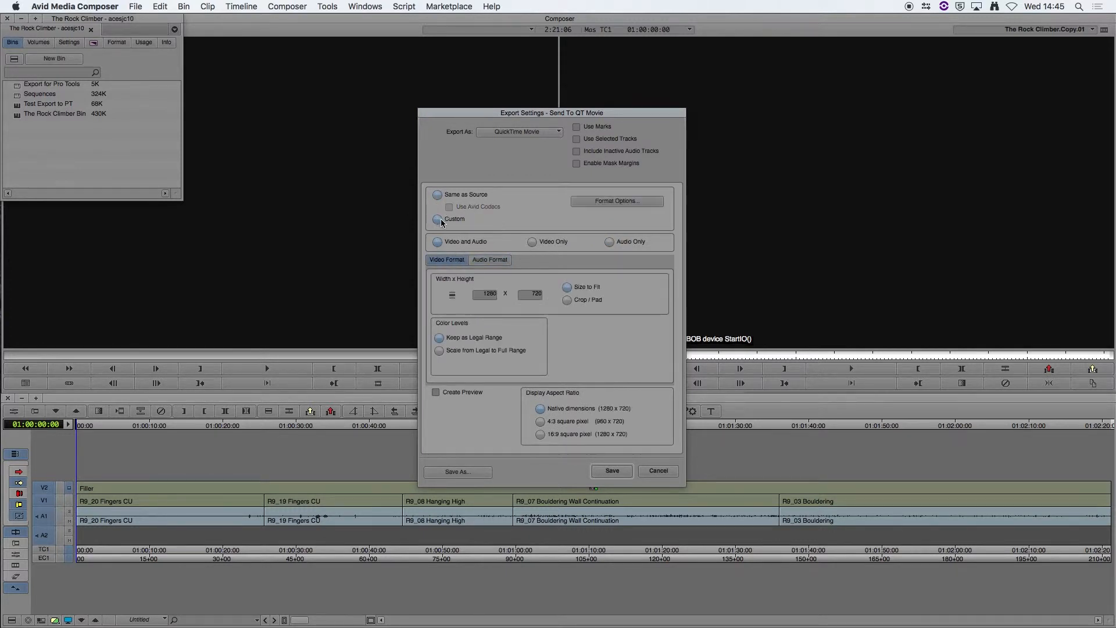
mouse_move(562, 218)
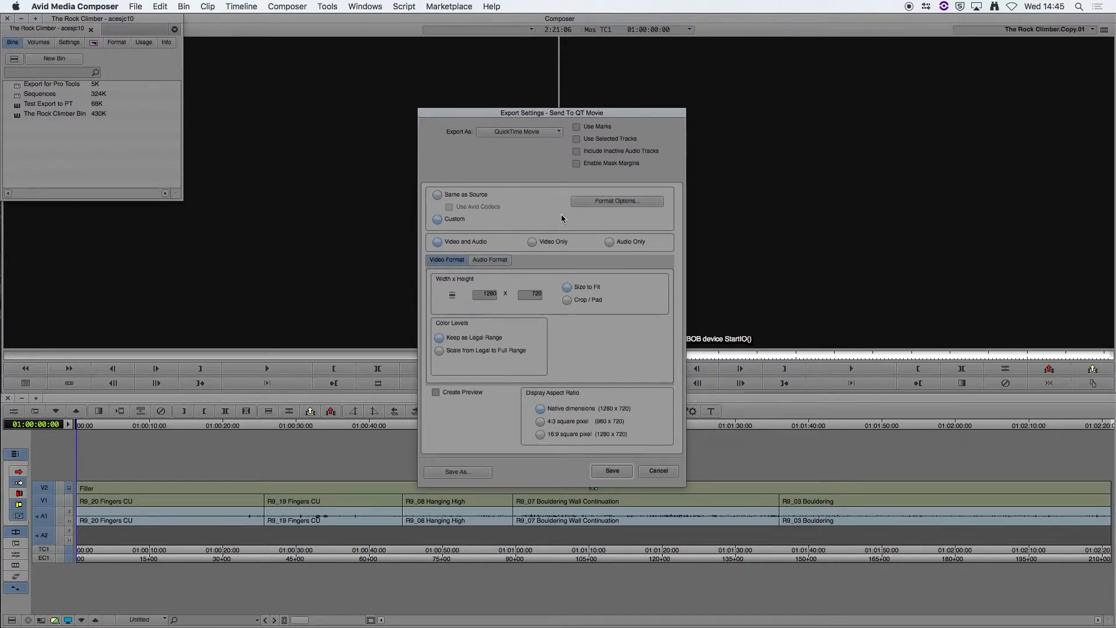
click(616, 200)
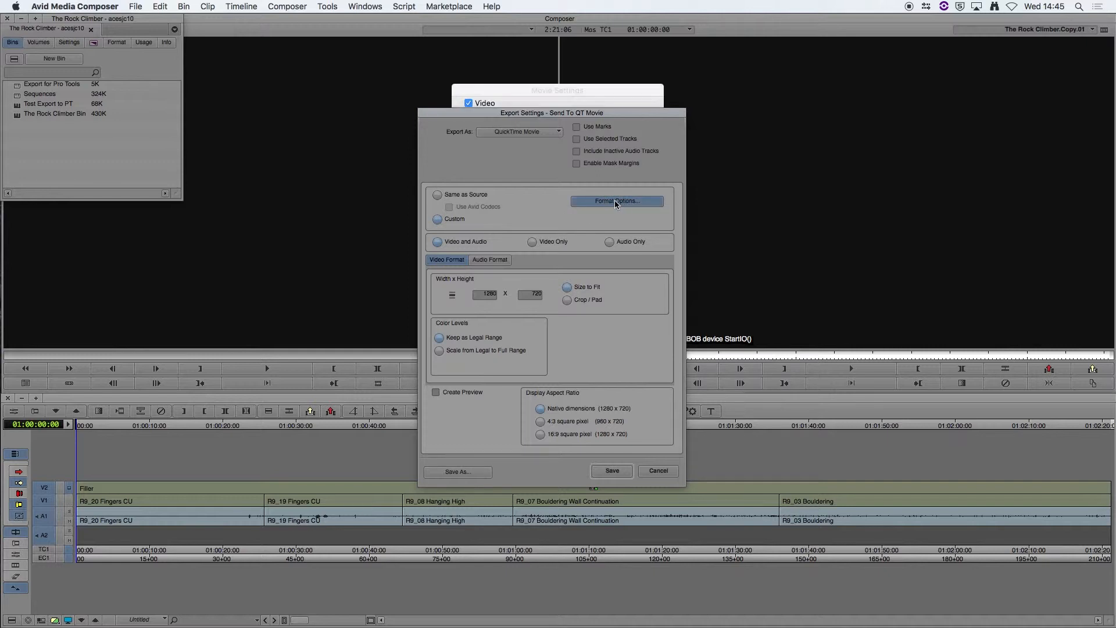
- Keep Avid 1:1x compression and the current frame rate in video compression settings
click(616, 200)
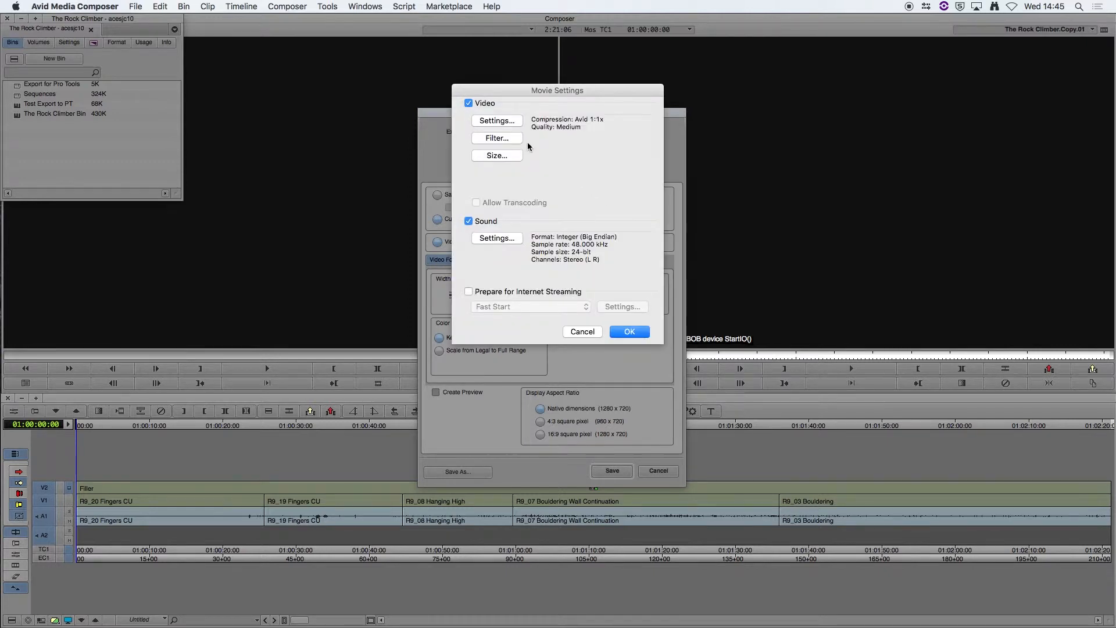
click(496, 120)
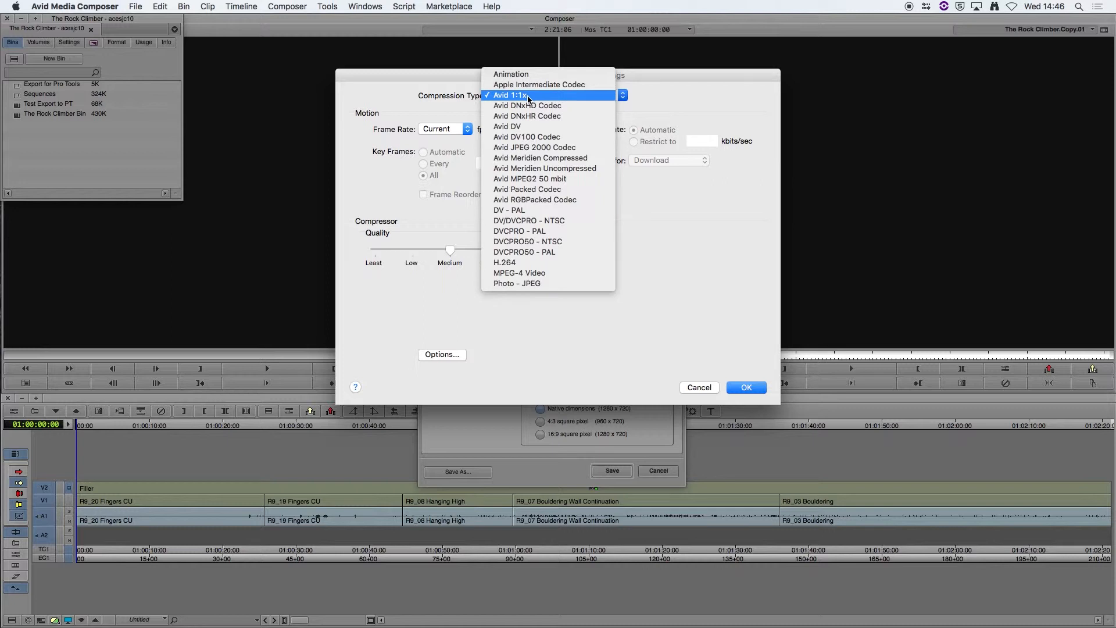
mouse_move(523, 96)
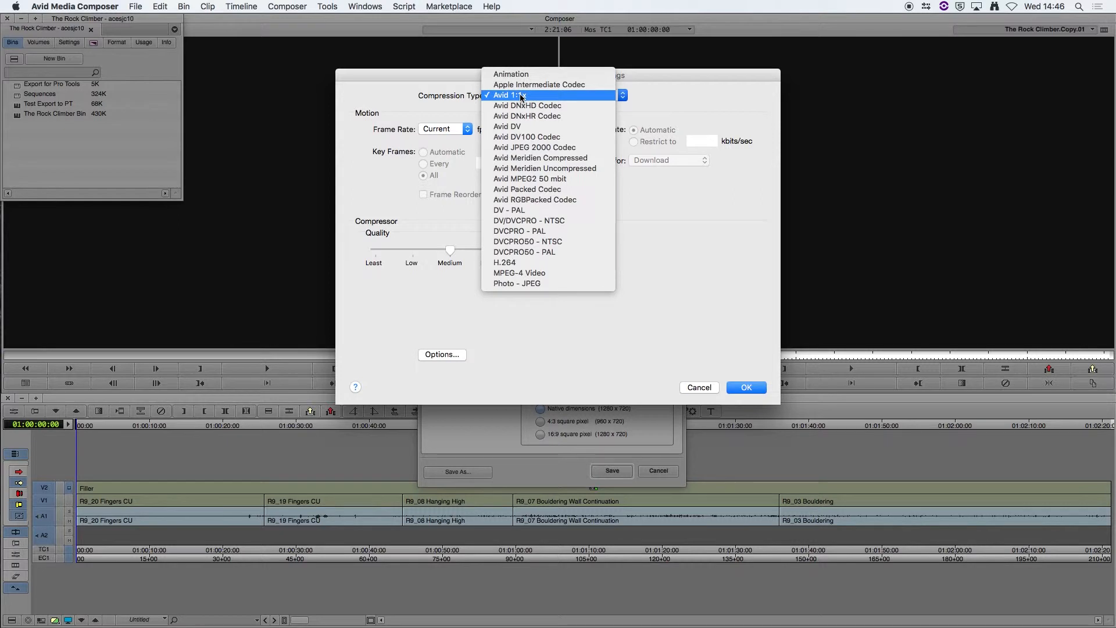
click(504, 95)
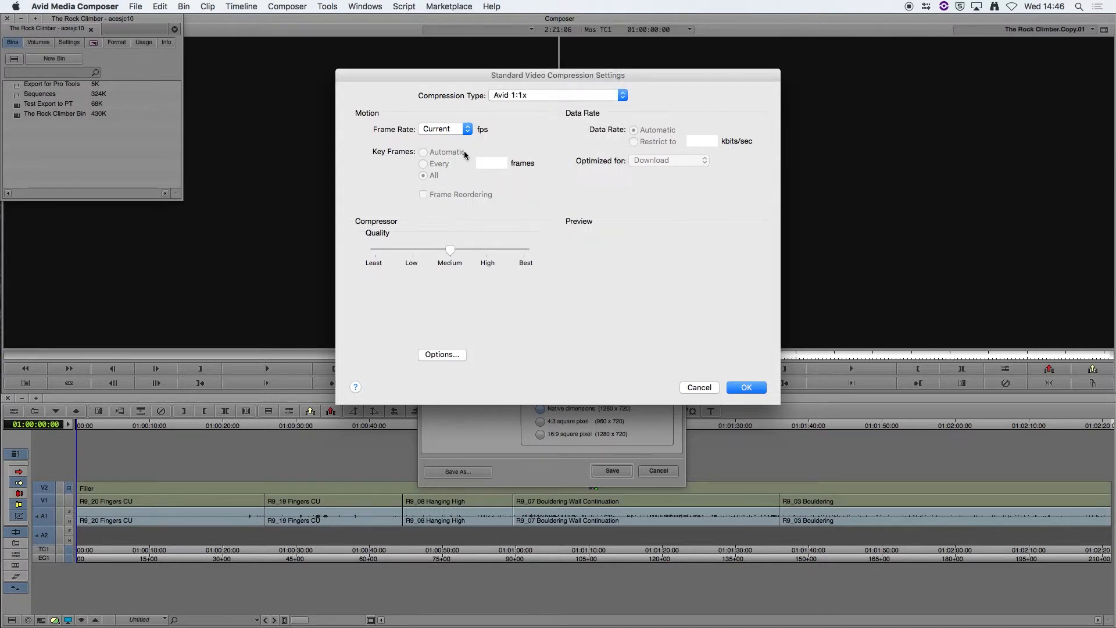
click(445, 129)
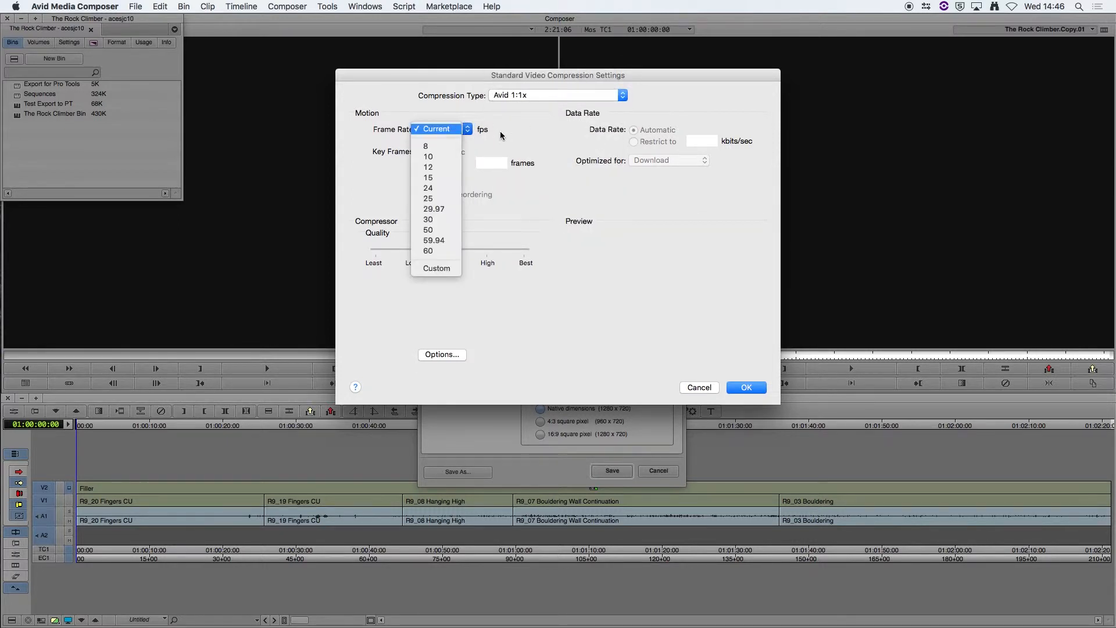
click(442, 129)
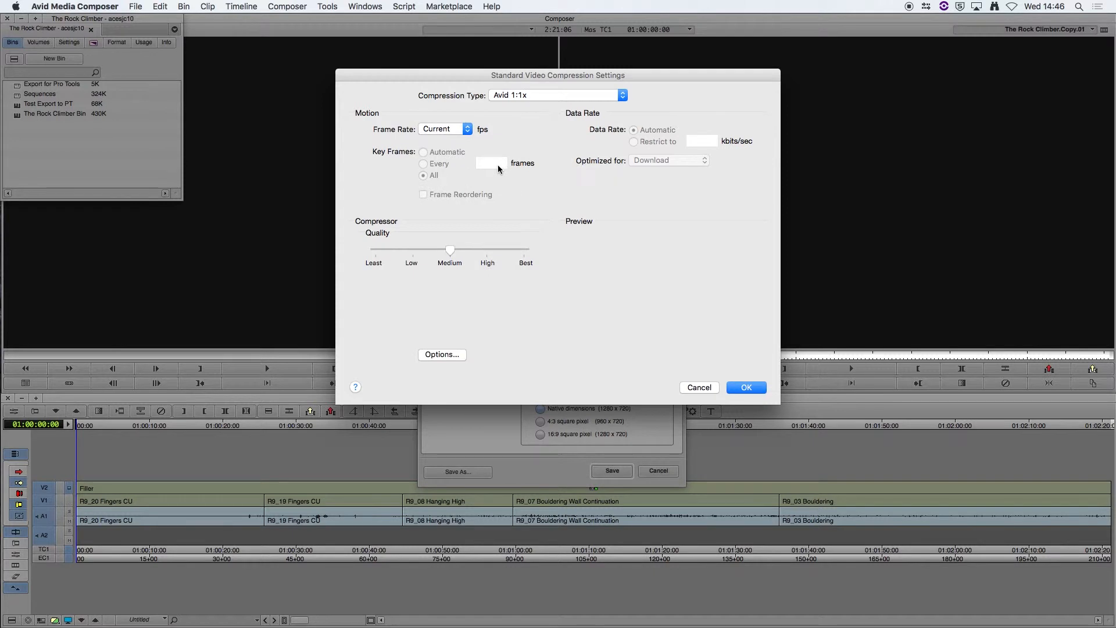
mouse_move(446, 358)
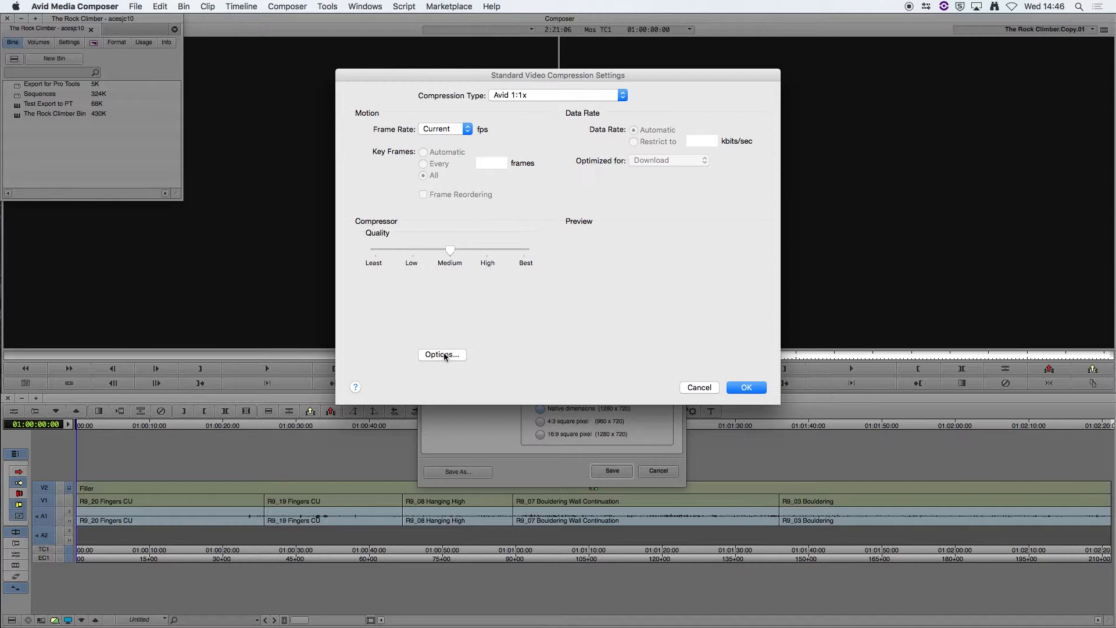
- Configure the Avid 1:1x codec for HD 720p and confirm the movie settings
click(442, 355)
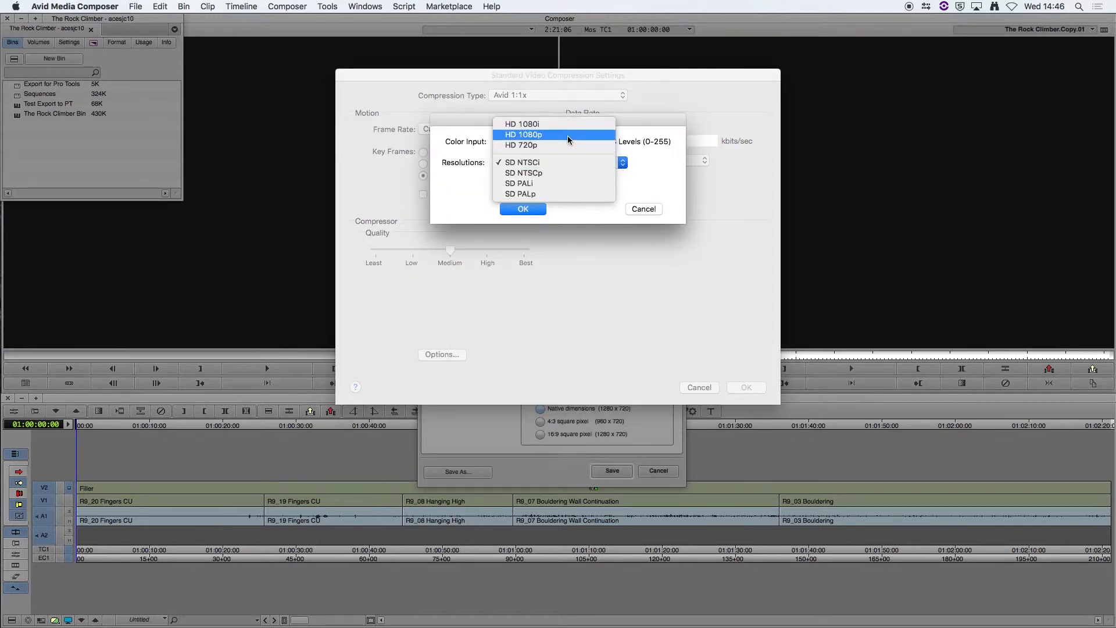
click(522, 145)
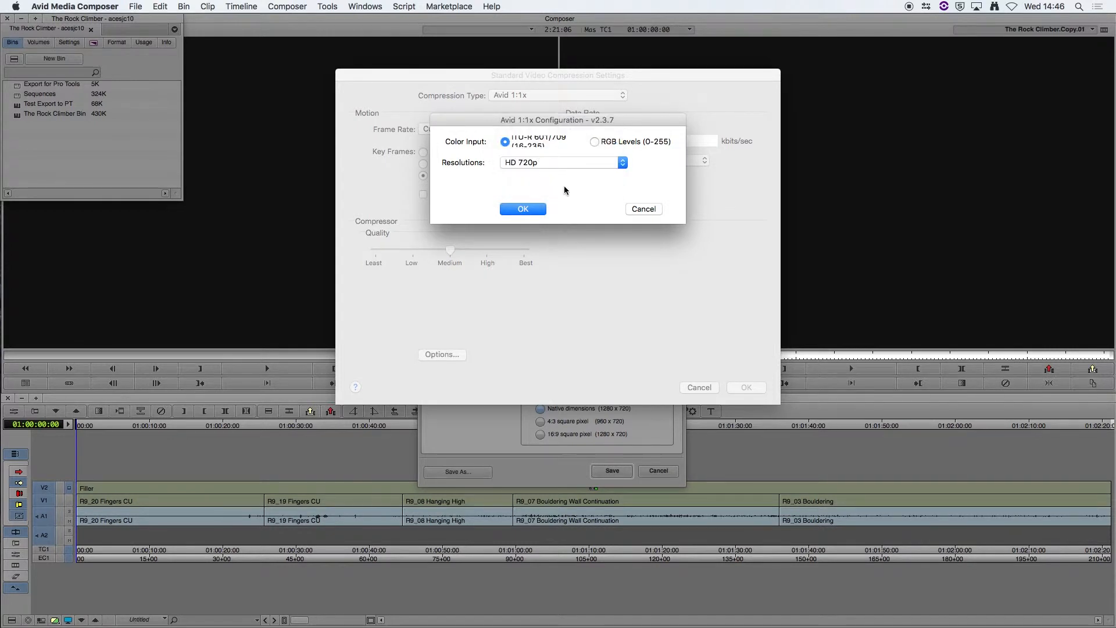
click(523, 208)
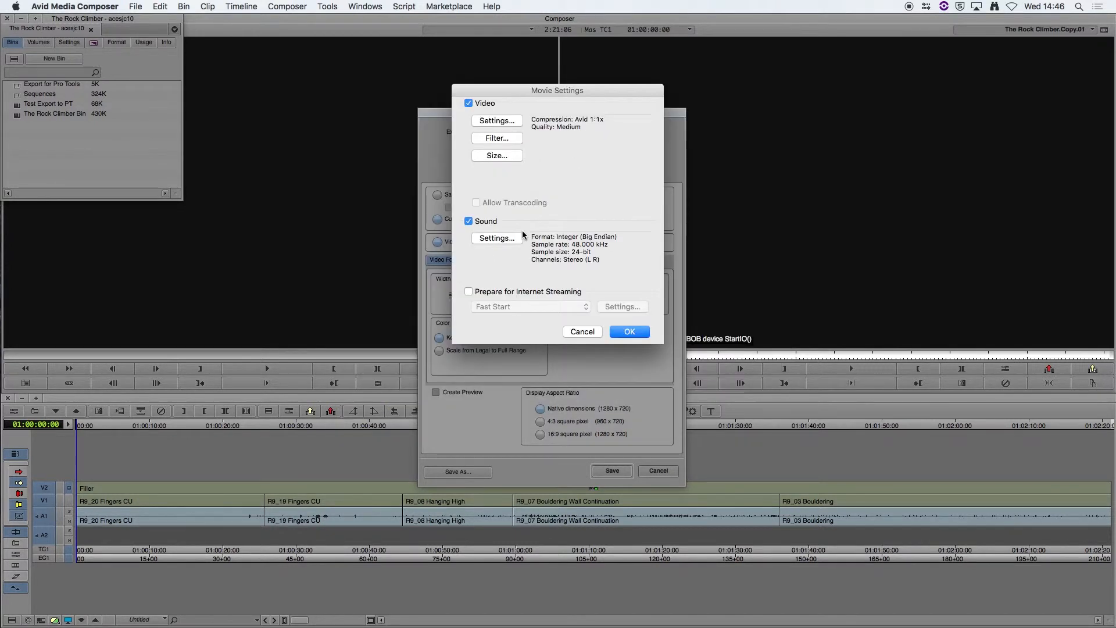
click(628, 332)
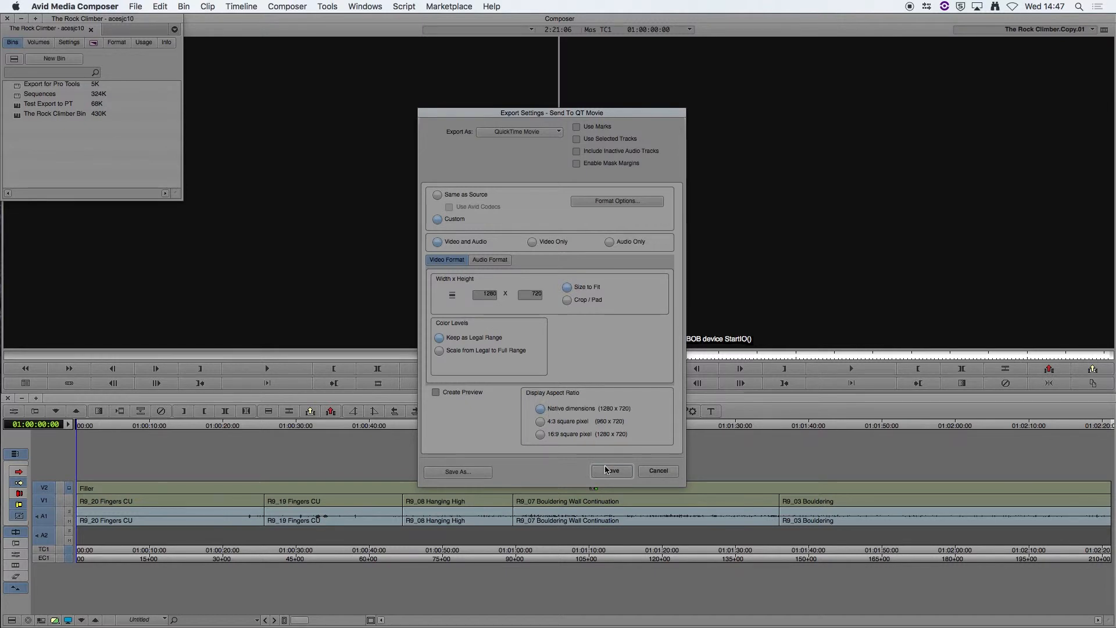
- Save the export as 'The Rock Climber Pro Tools Ref.mov' in the Outputs folder
click(610, 471)
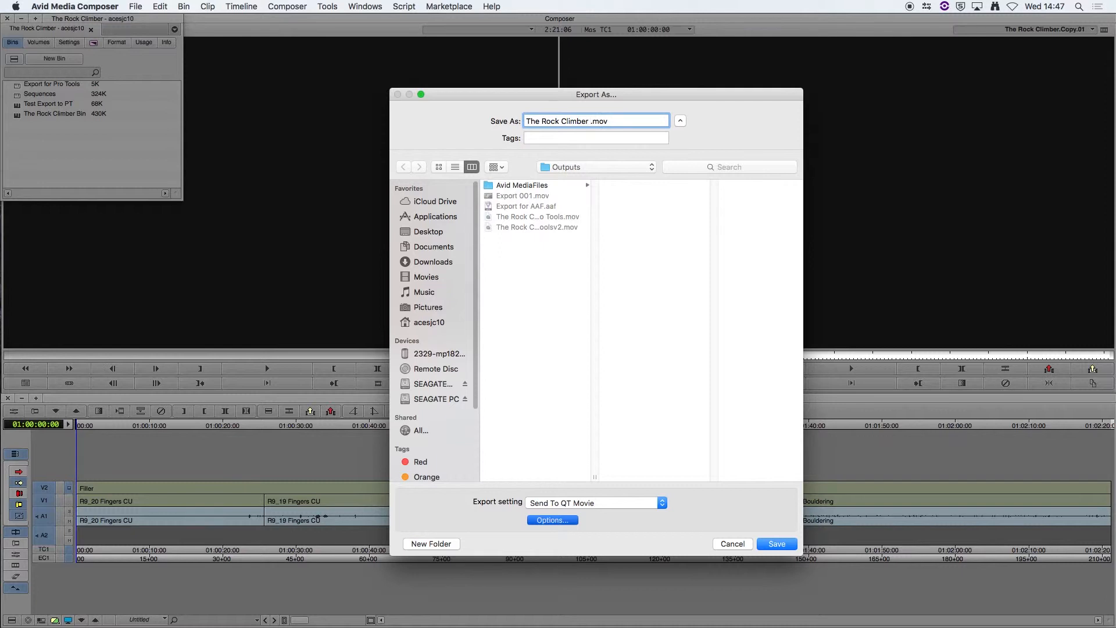
text(Pro Tools Ref)
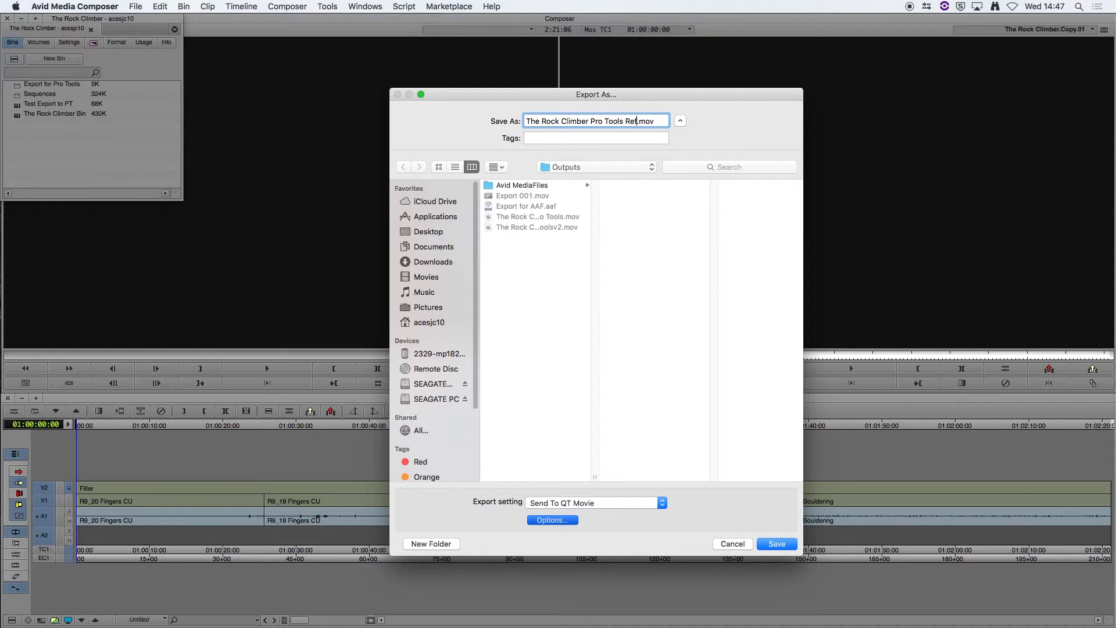
click(775, 543)
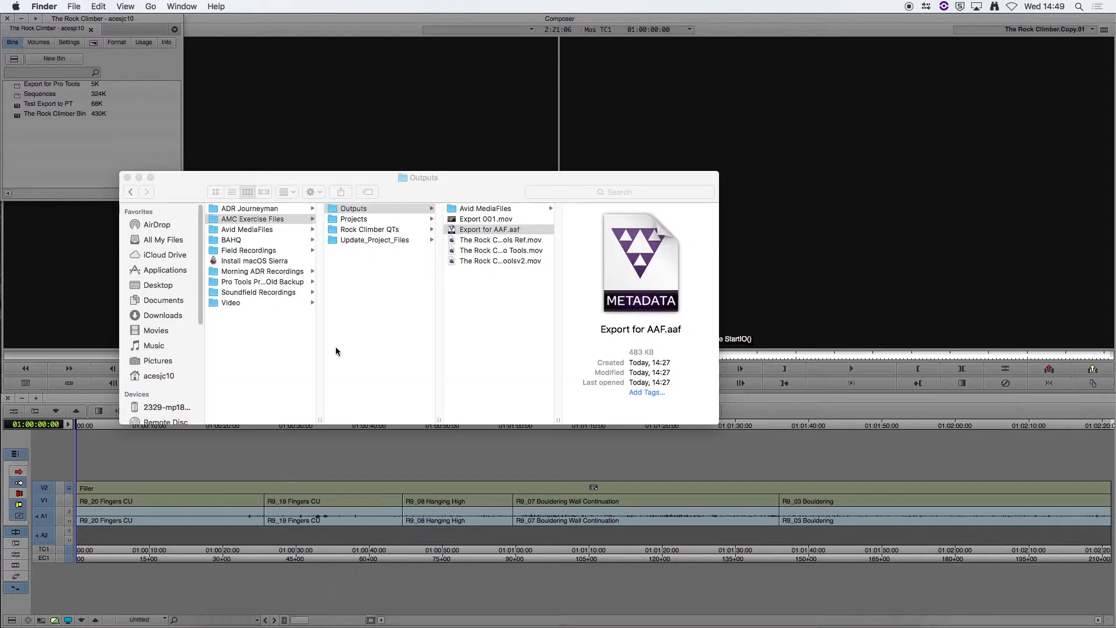
mouse_move(395, 219)
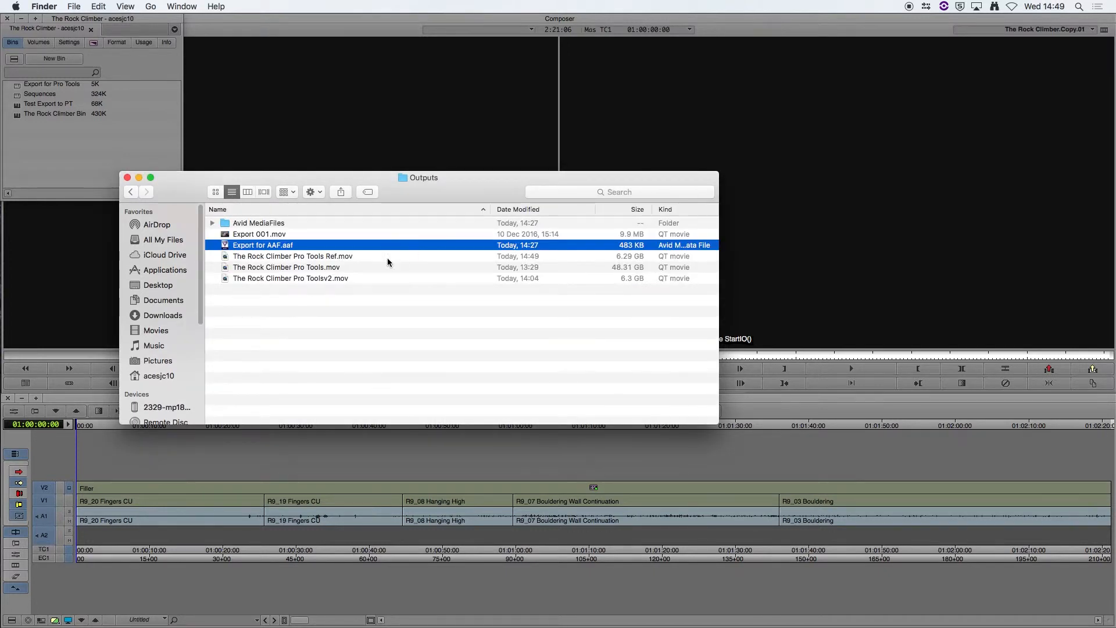
- Open The Rock Climber Pro Tools Ref.mov with MPEG Streamclip from Finder
click(292, 256)
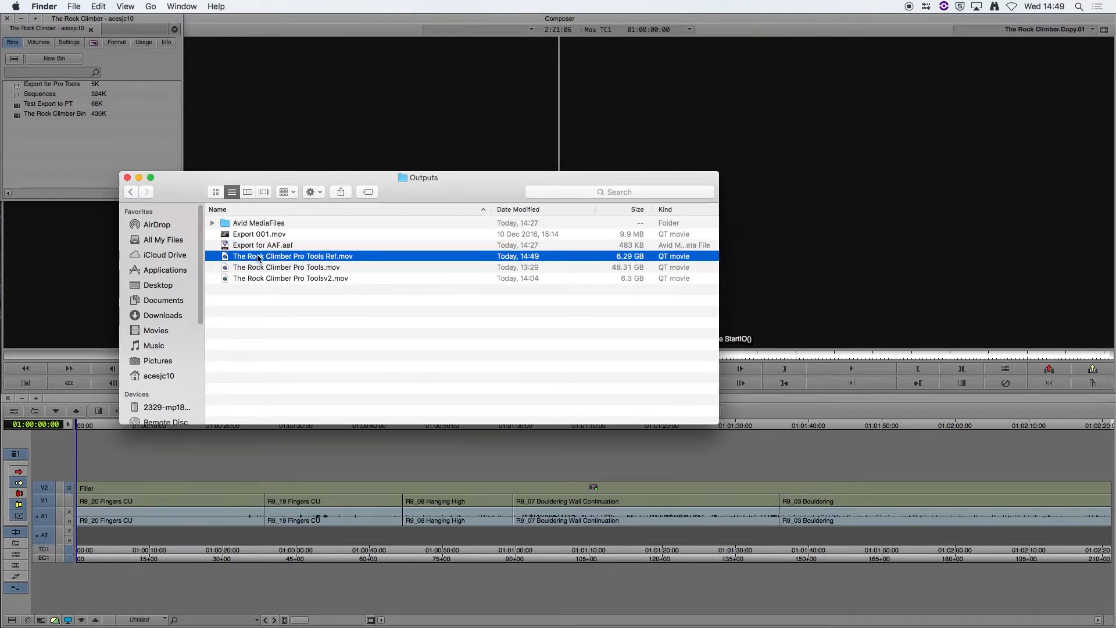
right_click(293, 256)
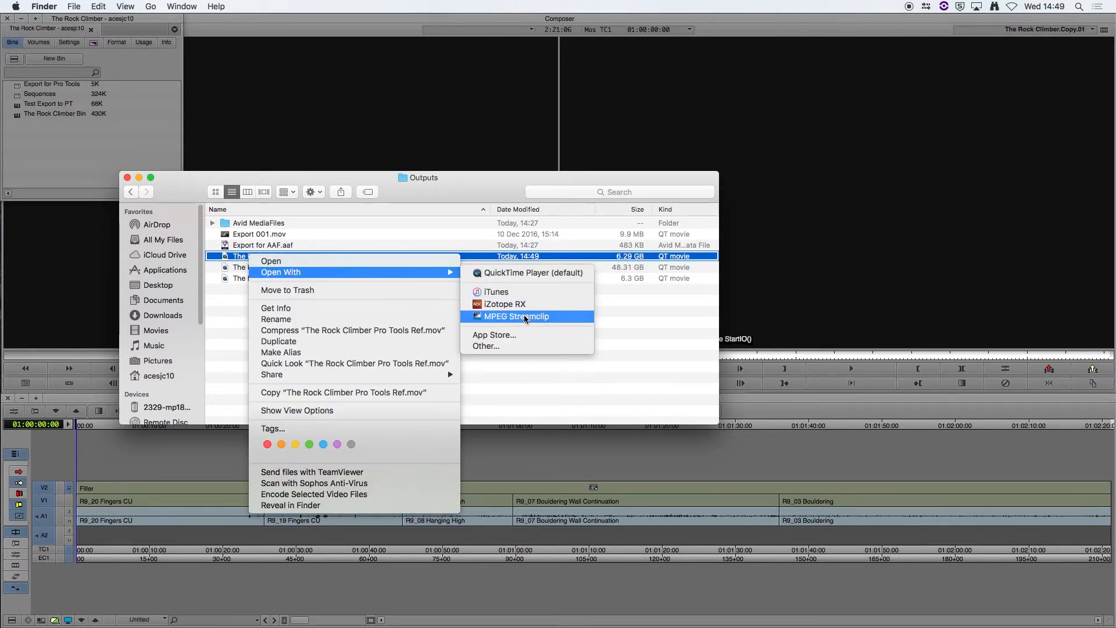
click(515, 316)
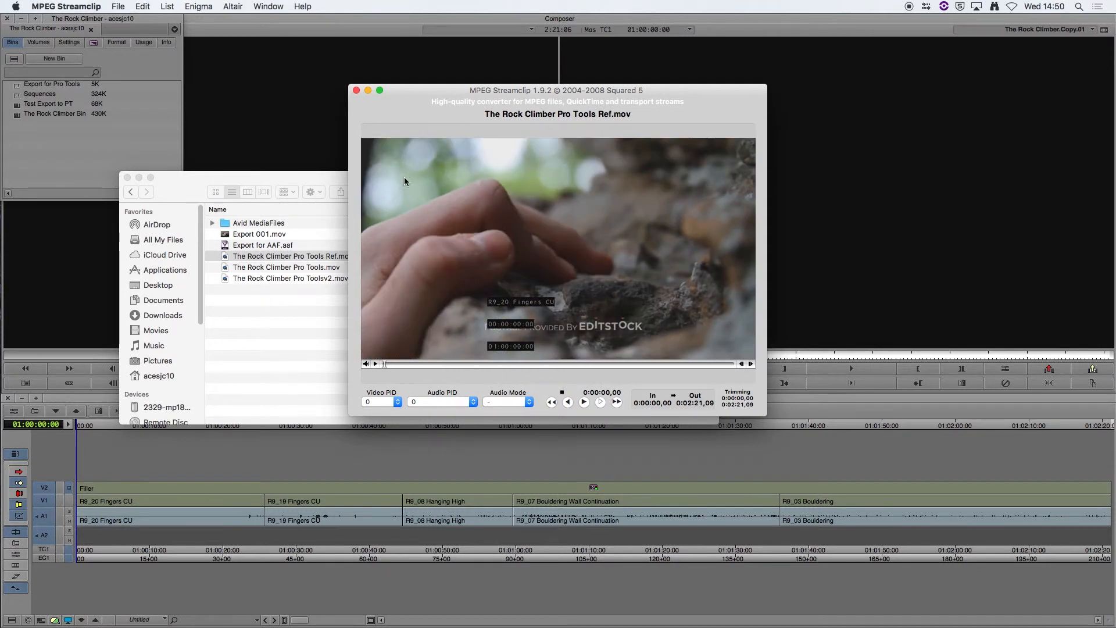
- Set up a QuickTime export with H.264 compression and start making the movie
click(118, 7)
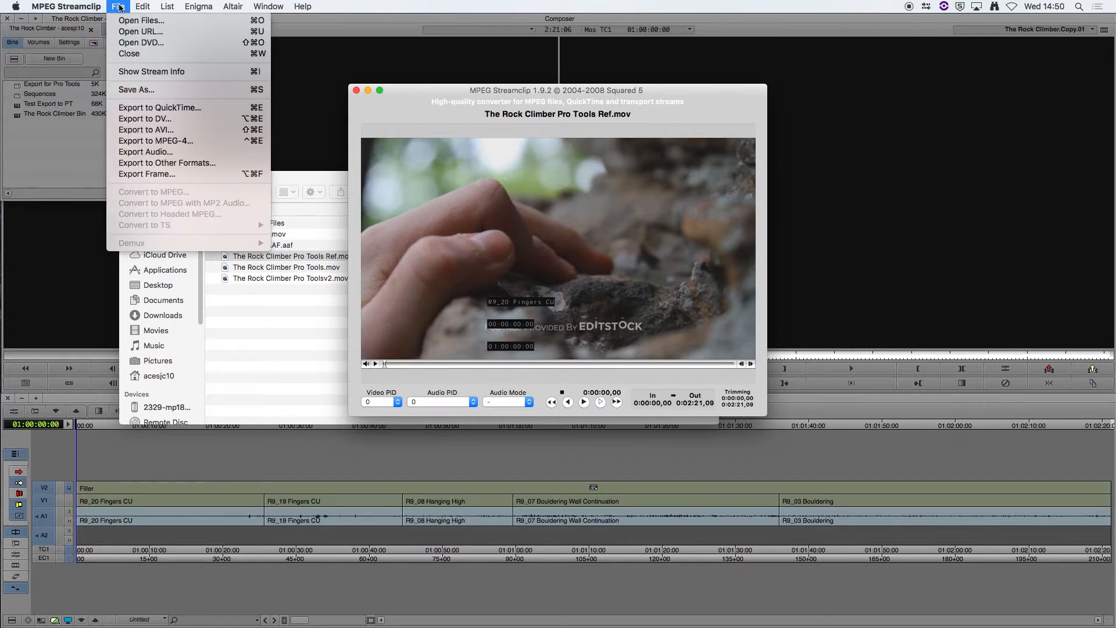
mouse_move(159, 107)
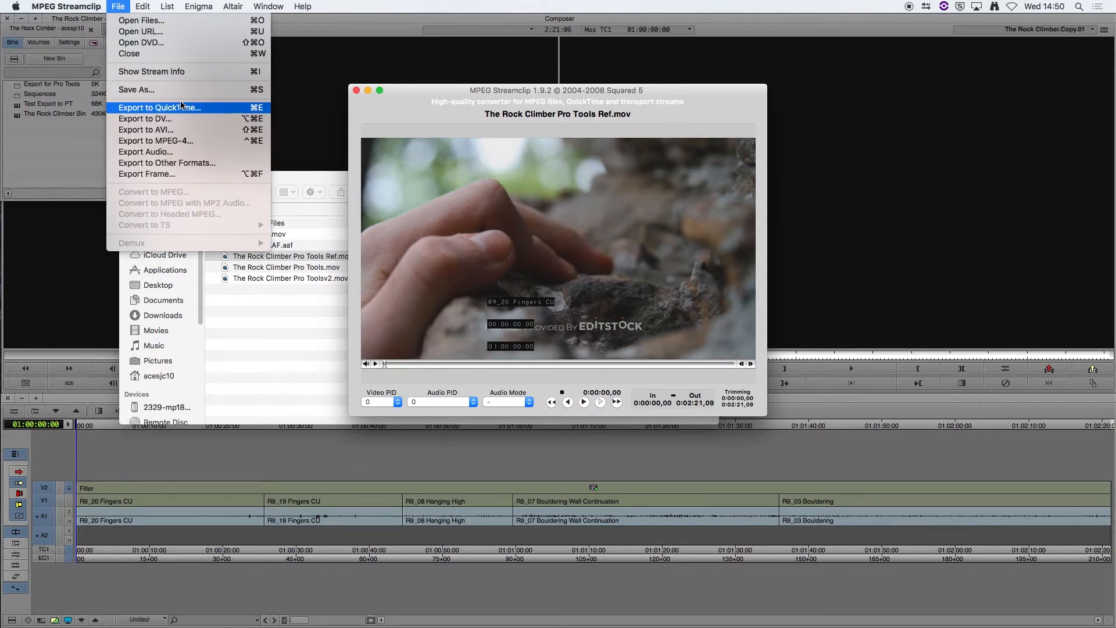
click(160, 108)
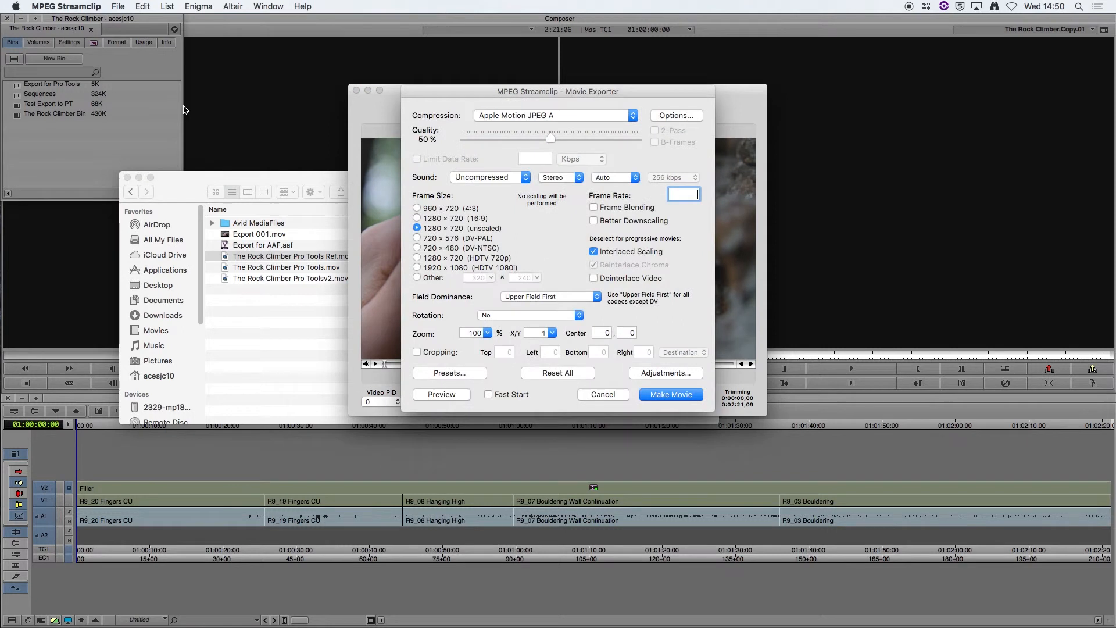
click(629, 115)
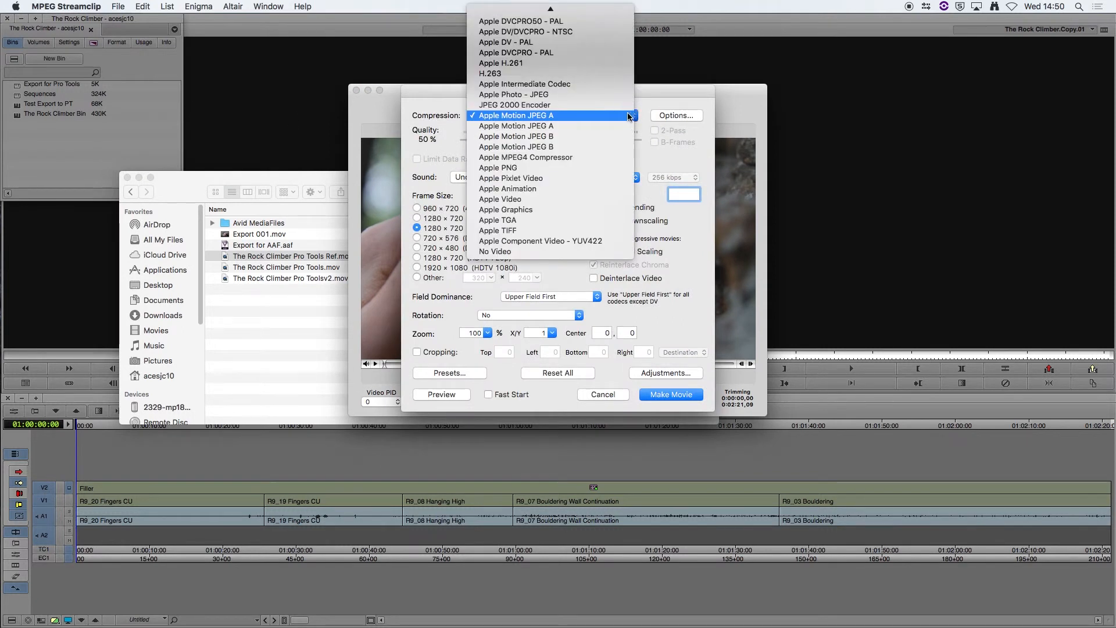
mouse_move(552, 94)
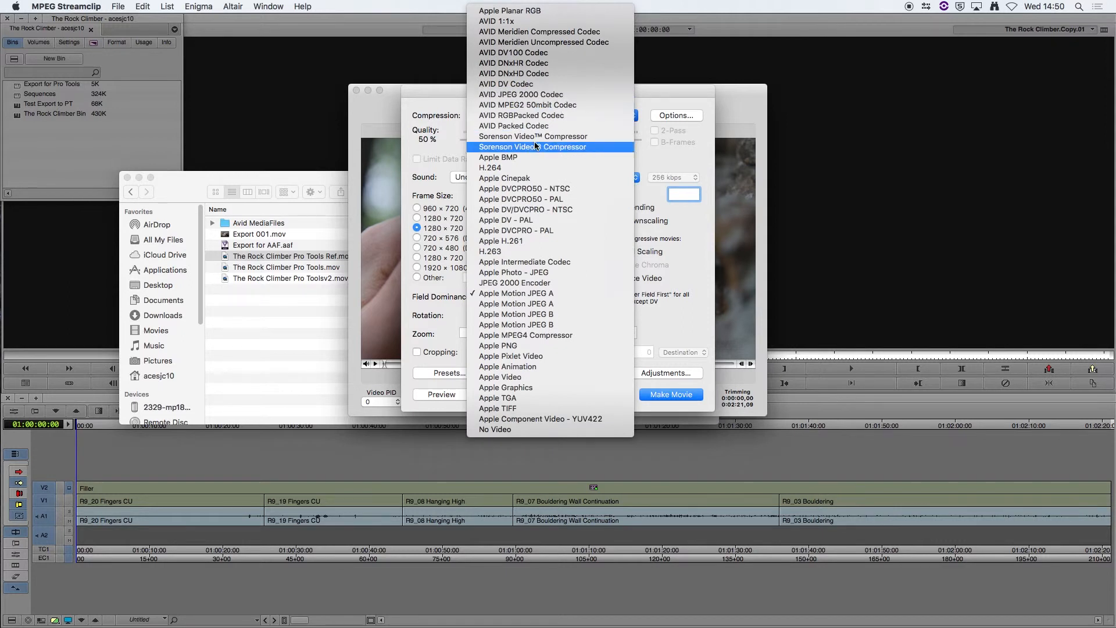
click(489, 167)
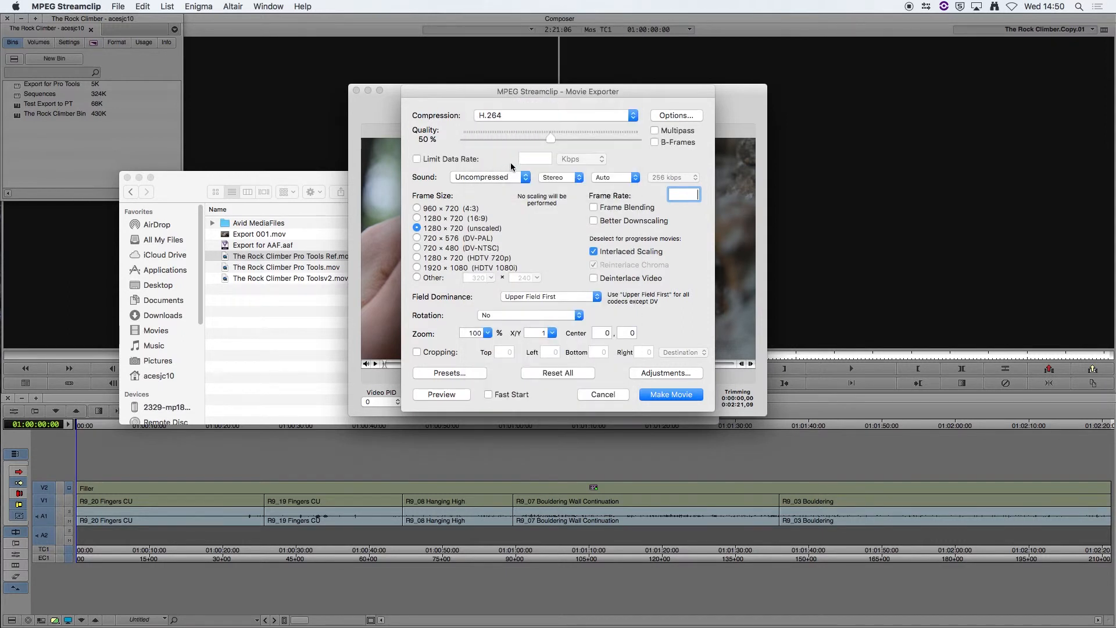
mouse_move(581, 258)
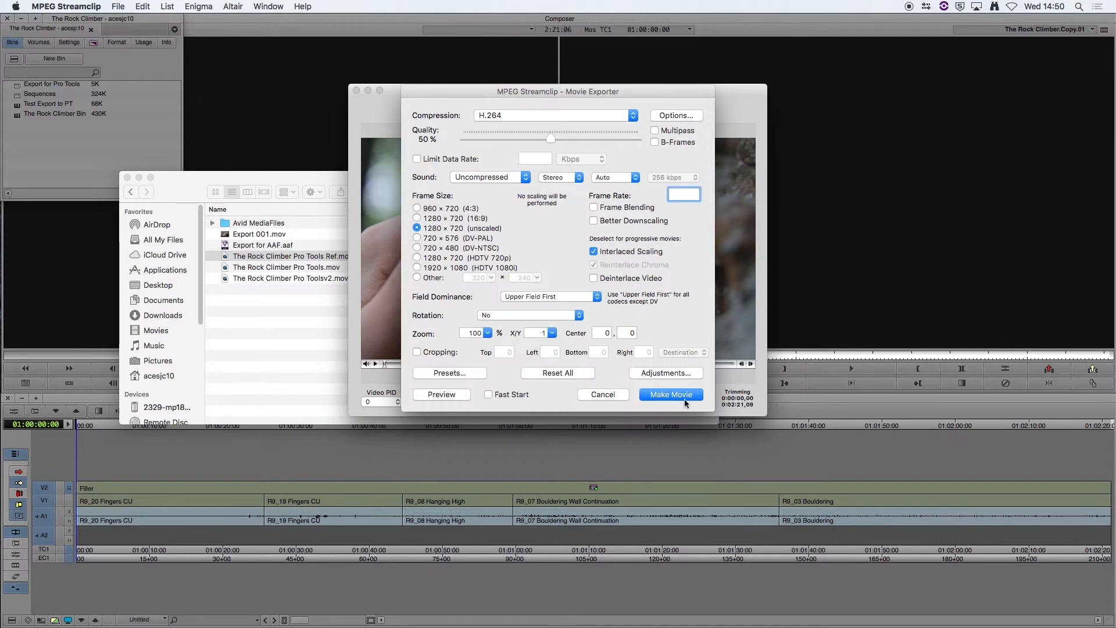
click(670, 394)
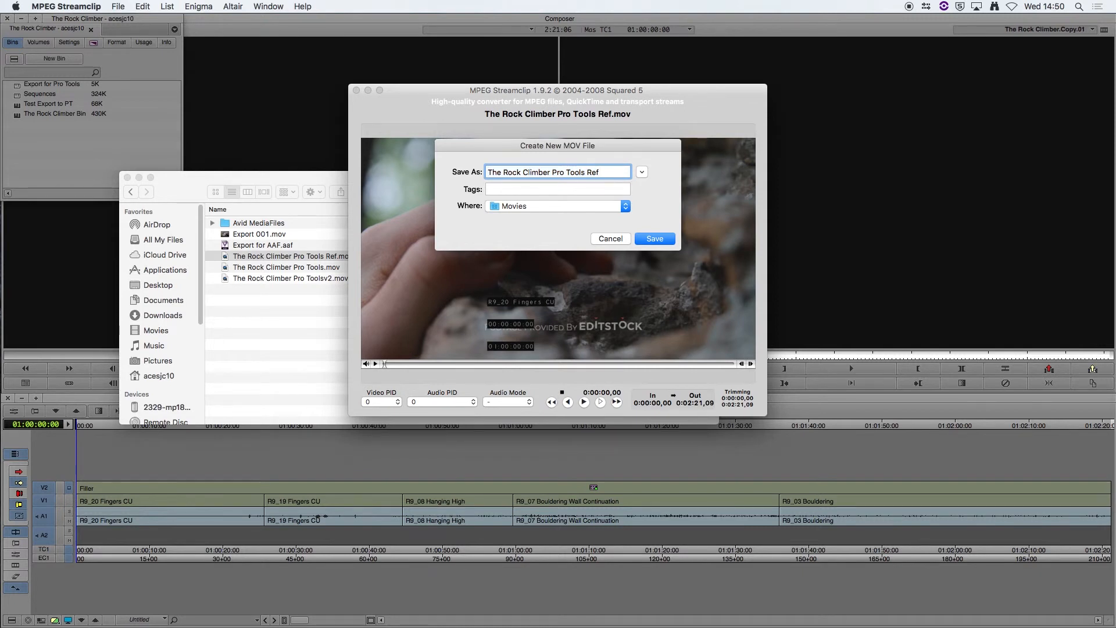
- Save as 'The Rock Climber Pro Tools Ref H264' and begin encoding
text(H264)
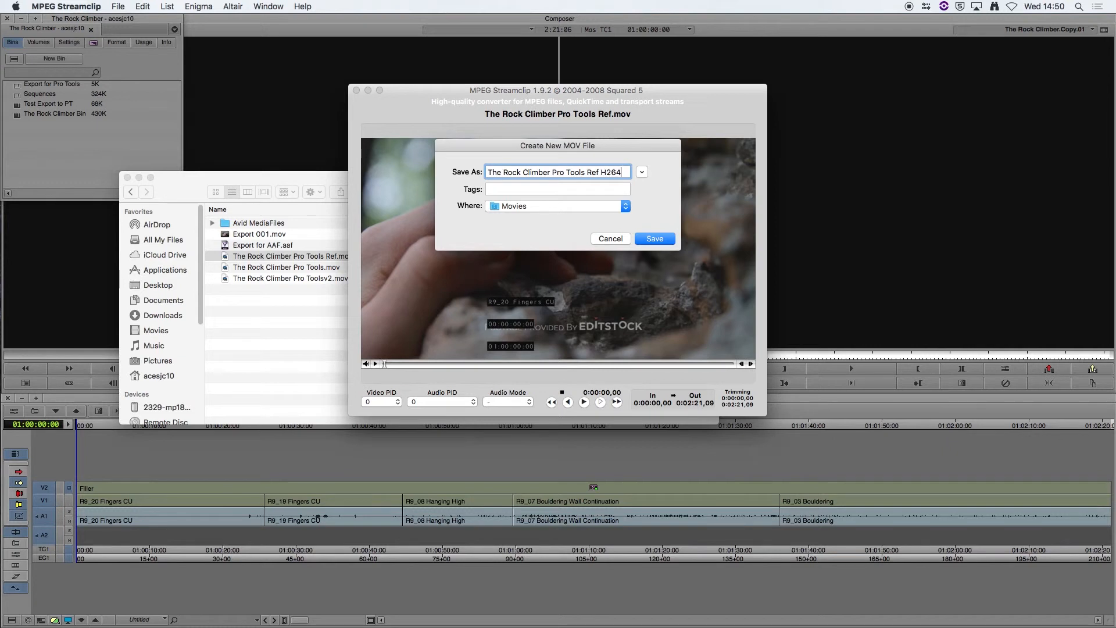
click(653, 238)
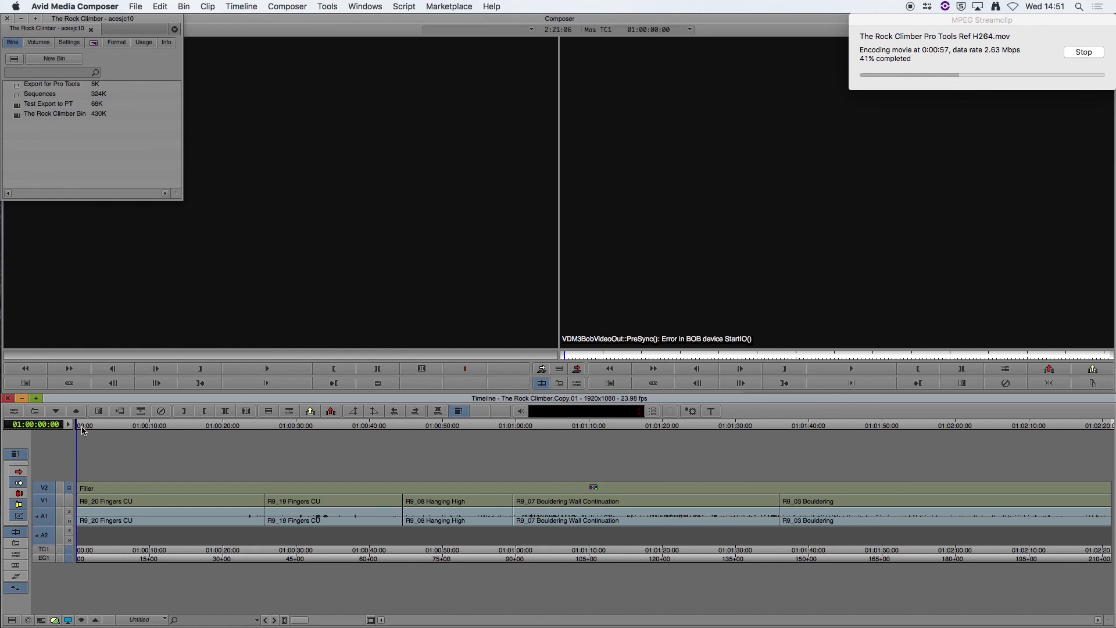
mouse_move(117, 442)
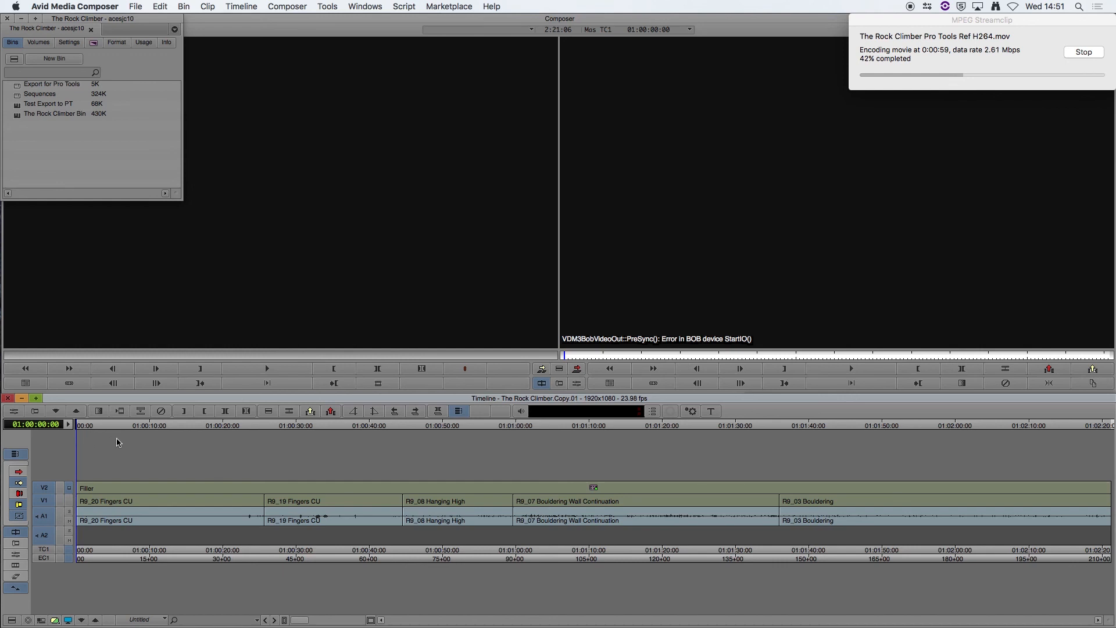